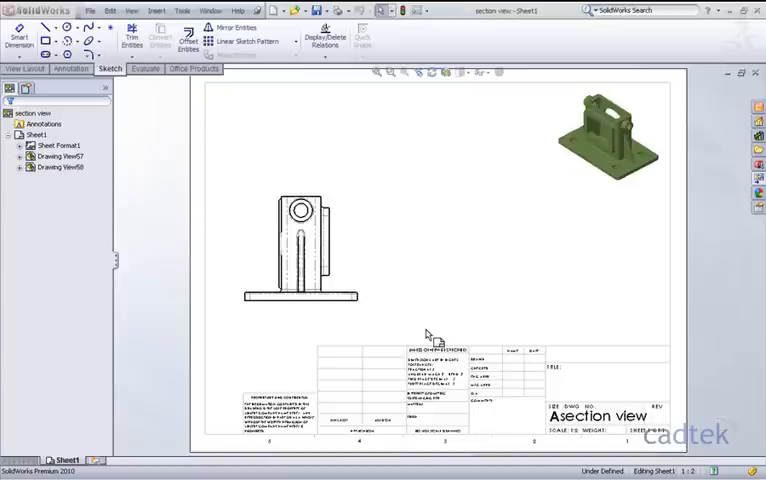
Step: Sketch a vertical cutting line down the centre of the bracket's front view
left_click(290, 250)
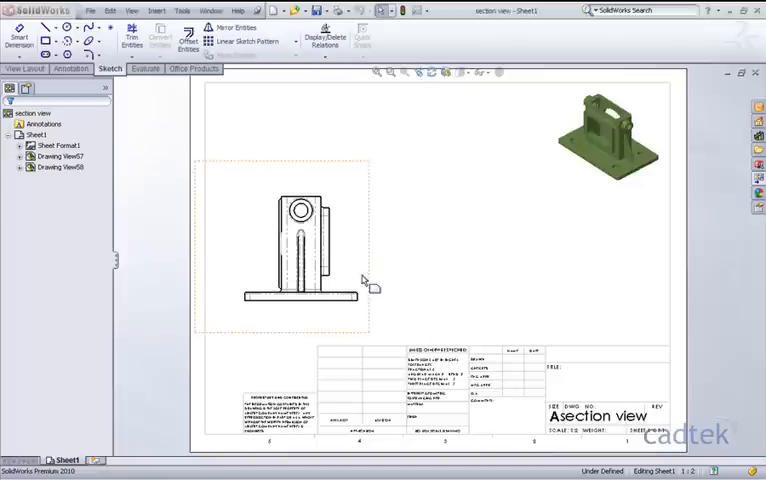
left_click(612, 136)
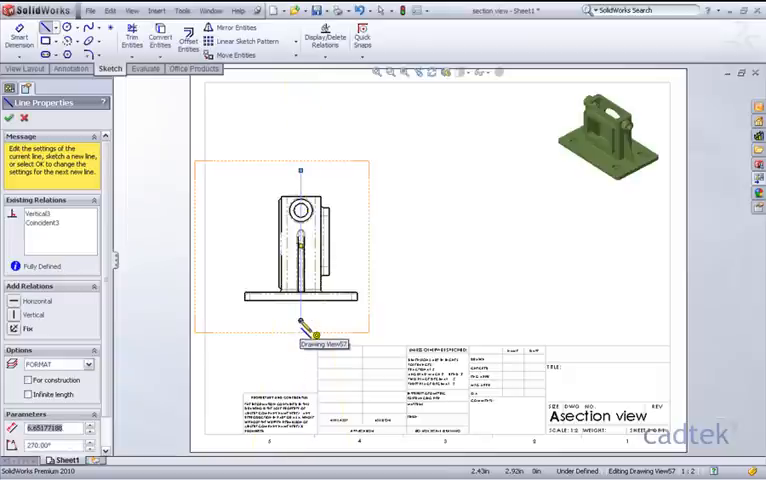
Step: Create section AT from the line, flip its direction and exclude the first rib from hatching
left_click(26, 68)
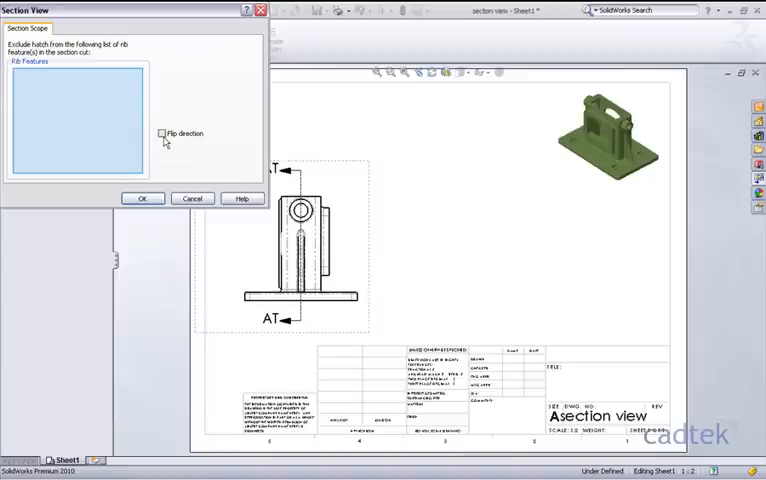
left_click(160, 132)
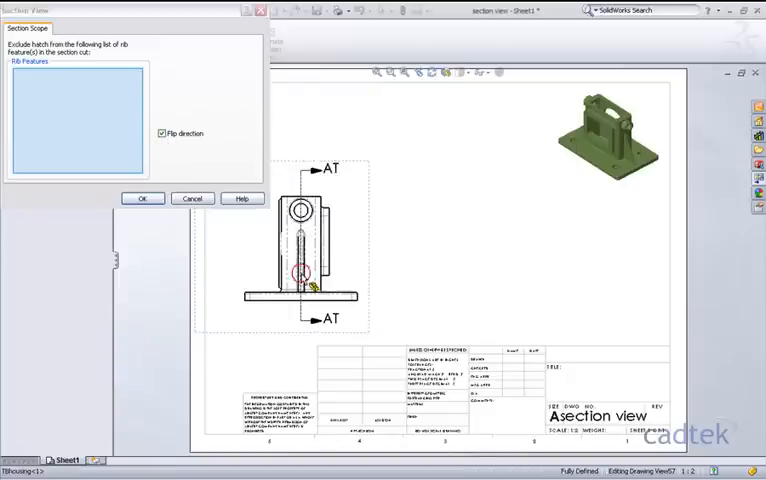
left_click(304, 256)
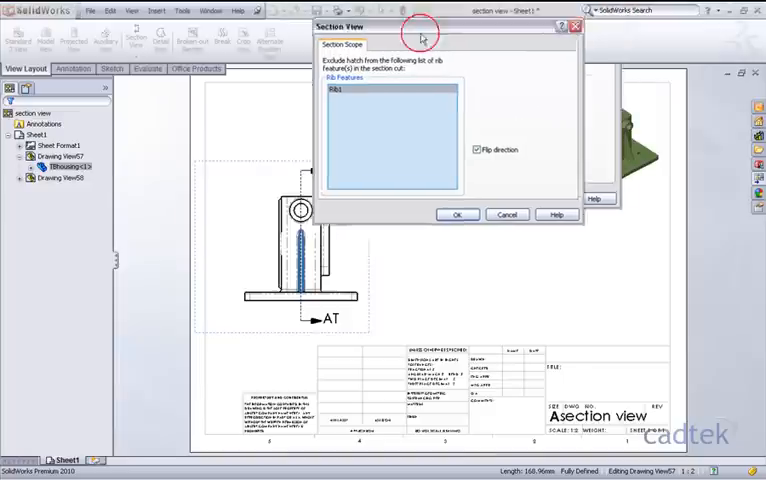
Step: Confirm the section settings and place view AT-AT to the right of the front view
left_click_drag(440, 26, 120, 24)
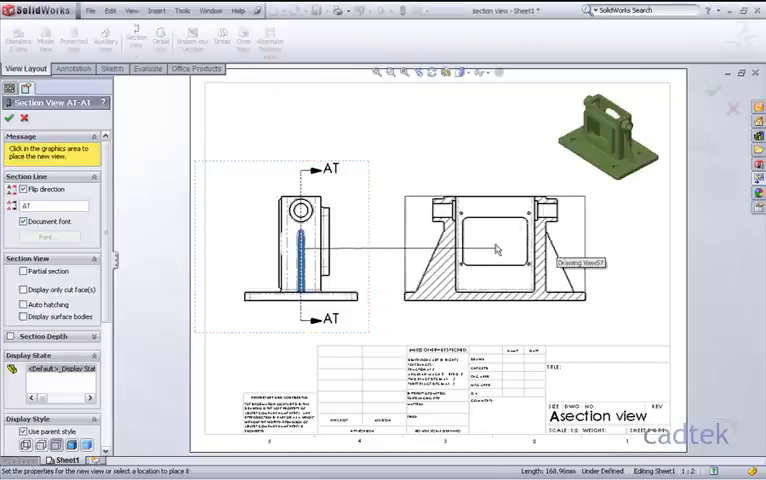
left_click(494, 250)
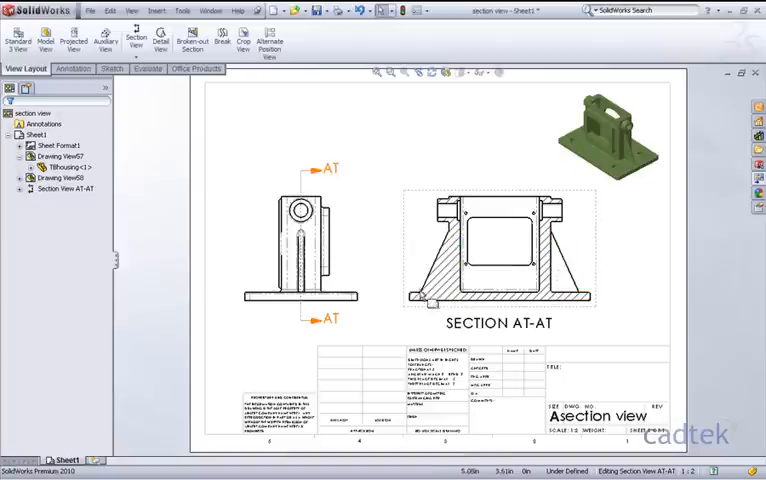
mouse_move(562, 280)
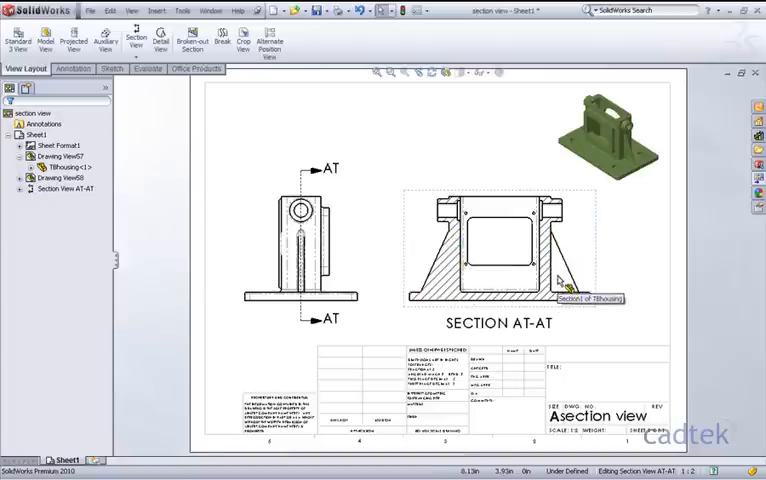
mouse_move(616, 324)
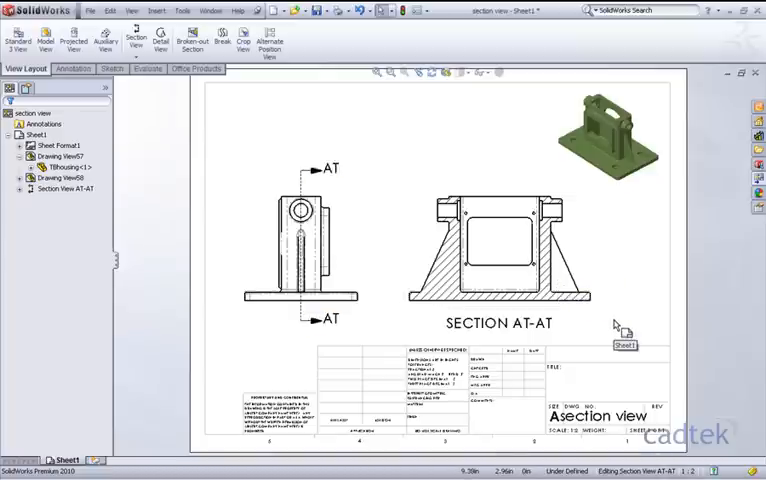
Step: Delete section view AT-AT and its cutting line, confirming the removal
left_click(500, 250)
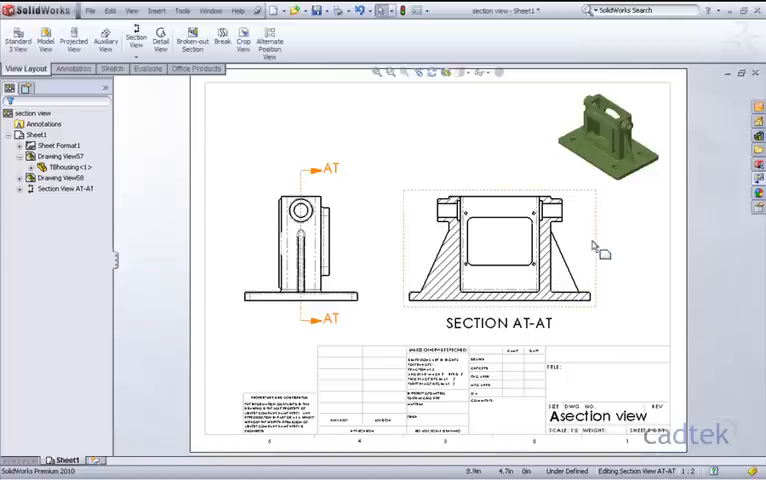
mouse_move(592, 246)
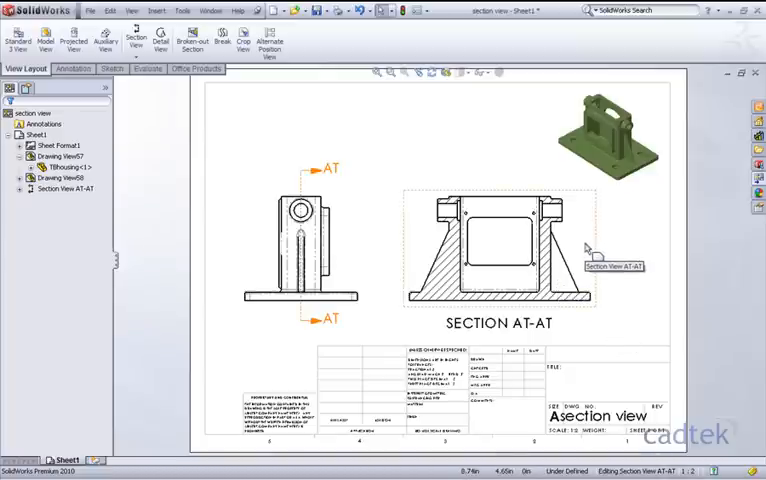
left_click(584, 246)
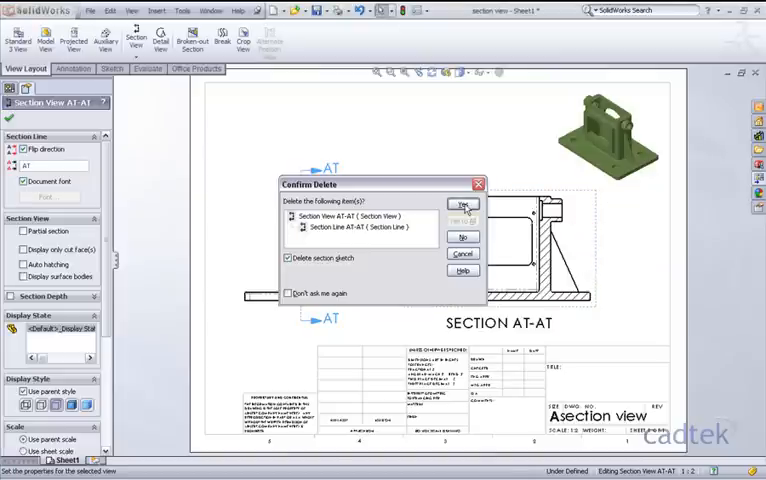
left_click(460, 204)
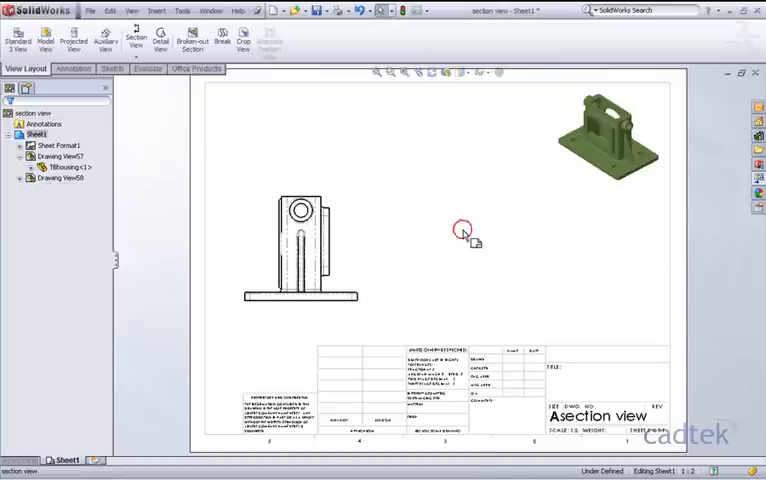
Step: Create section line AU through the front view and bring up its Section Scope options
left_click(290, 250)
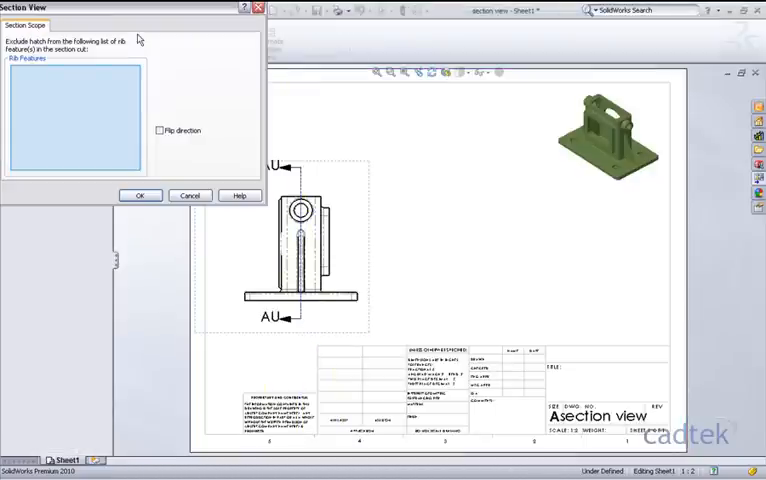
Step: Flip section AU's viewing direction and exclude the first rib from its hatching
left_click(160, 130)
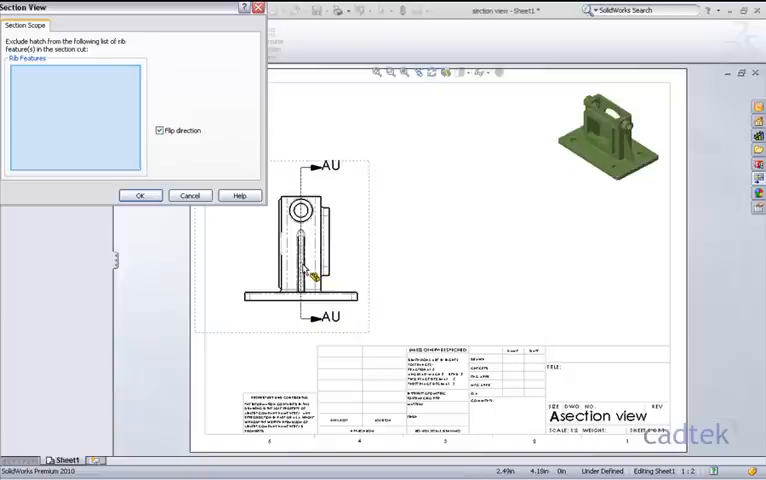
left_click(304, 256)
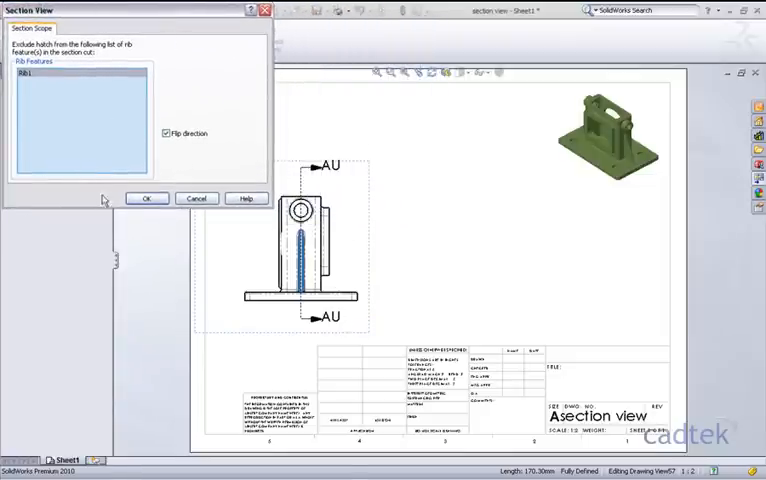
mouse_move(464, 250)
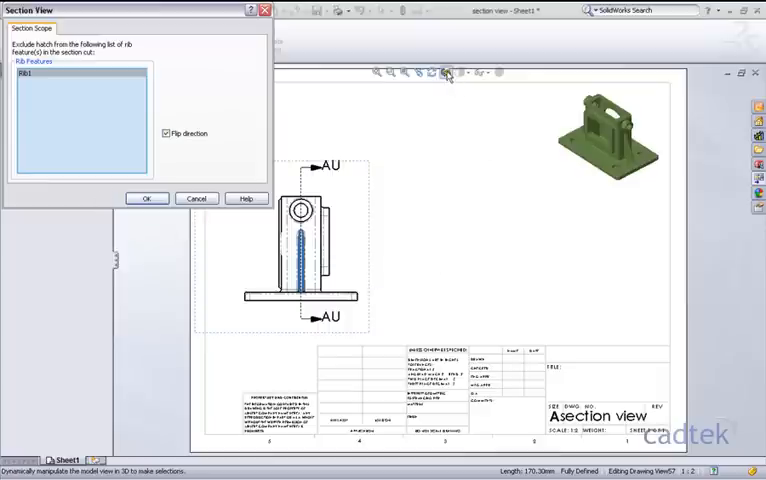
mouse_move(442, 76)
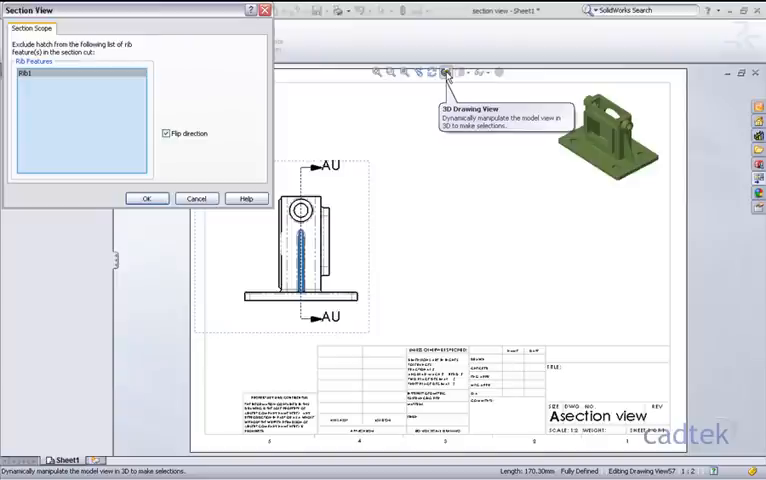
Step: Rotate the front view in 3D Drawing View mode to reach the second rib for exclusion
left_click(442, 72)
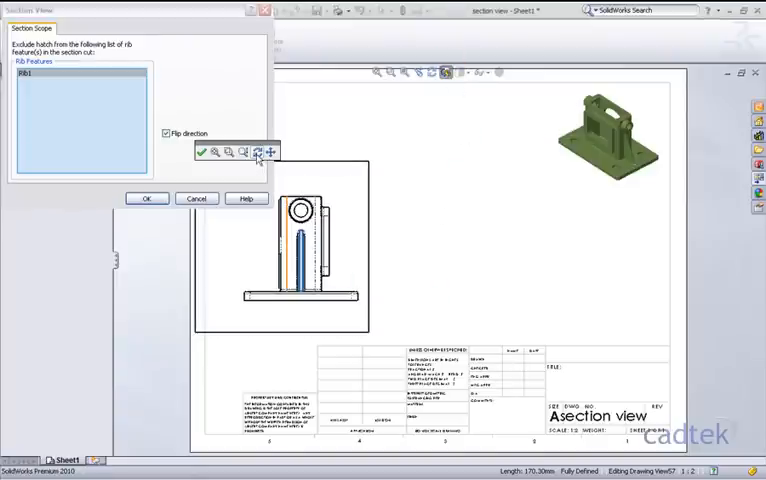
mouse_move(264, 152)
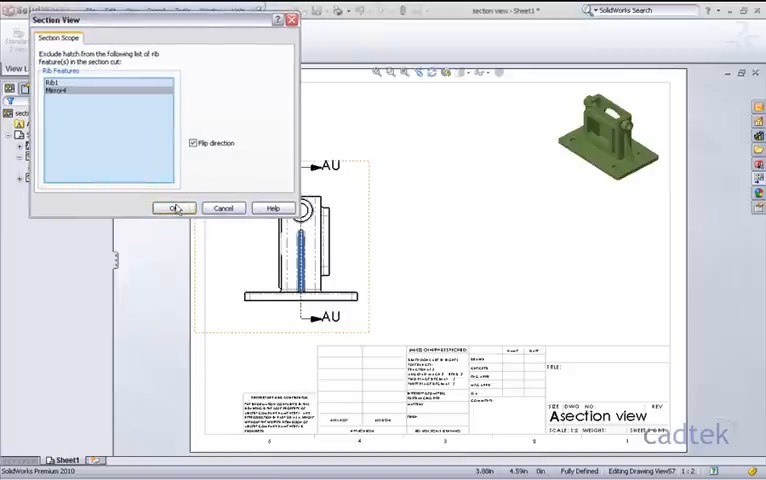
Step: Confirm section AU with both ribs excluded and place view AU-AU right of the front view
left_click(176, 208)
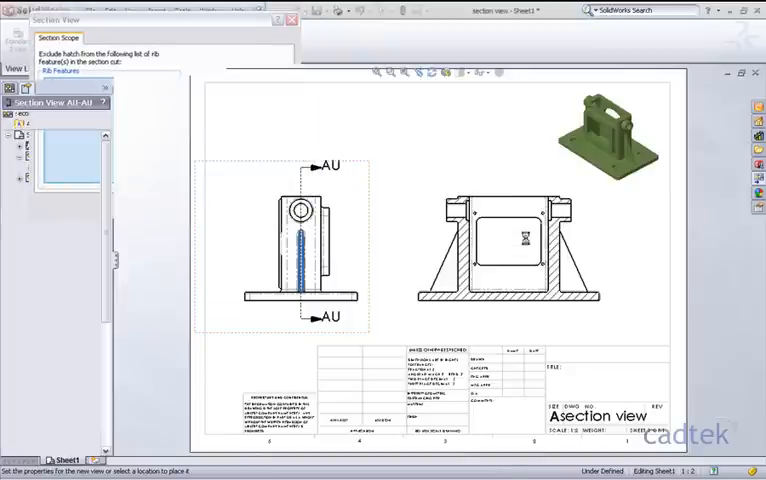
left_click(500, 244)
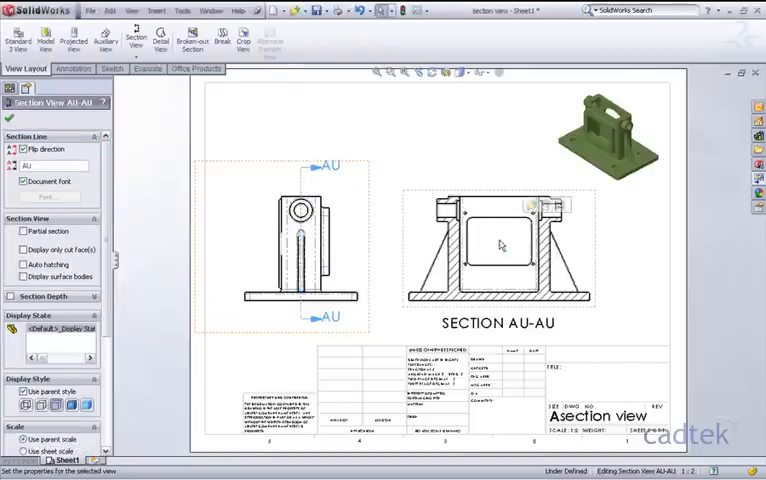